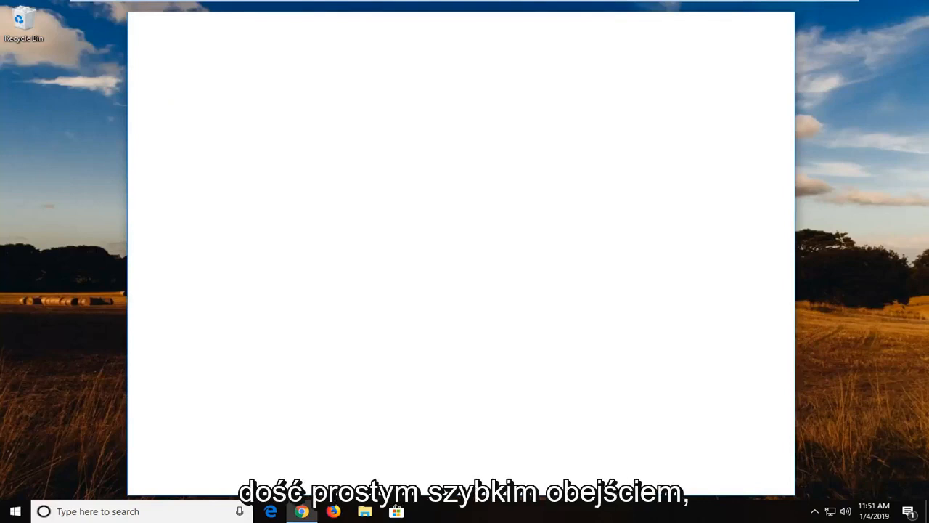
# Launch Chrome on a new tab and bring up the three-dot Customize and control menu.
pyautogui.click(302, 511)
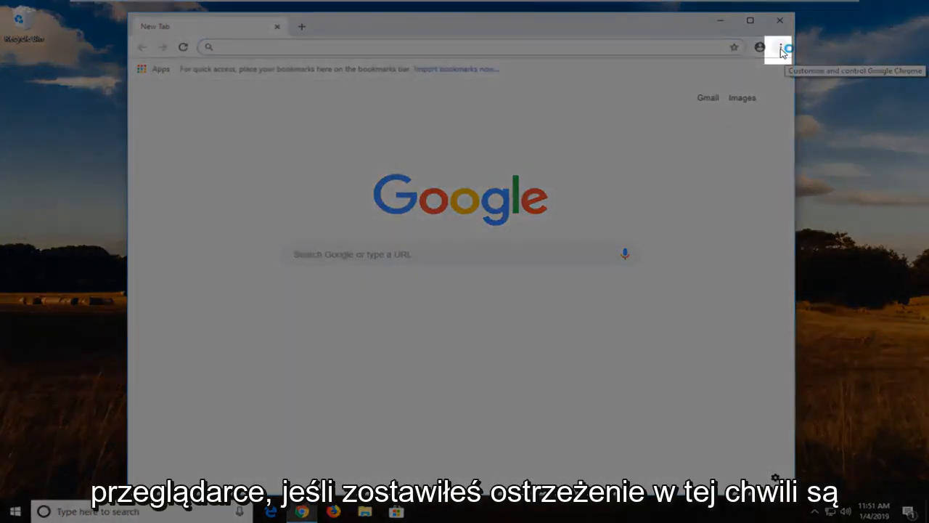
pyautogui.click(786, 46)
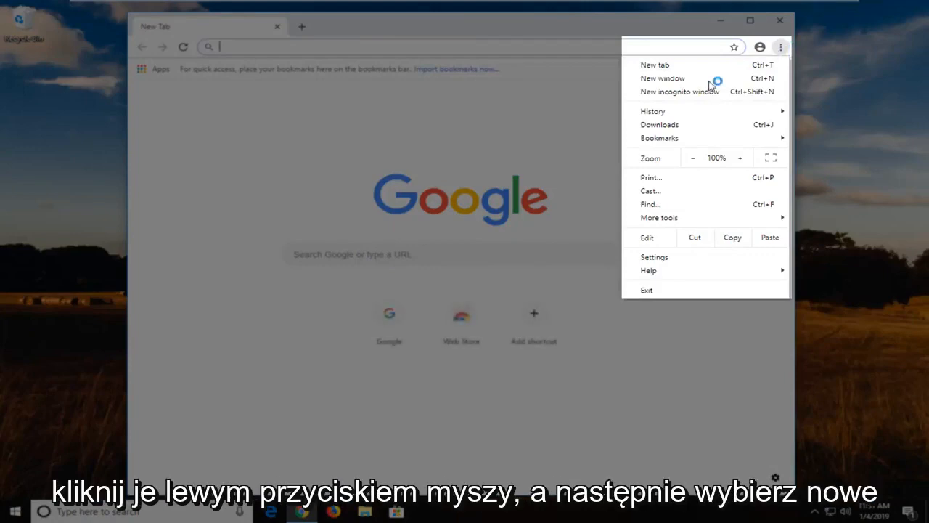
# Load google.com in a new incognito window, then return to the regular window.
pyautogui.click(679, 90)
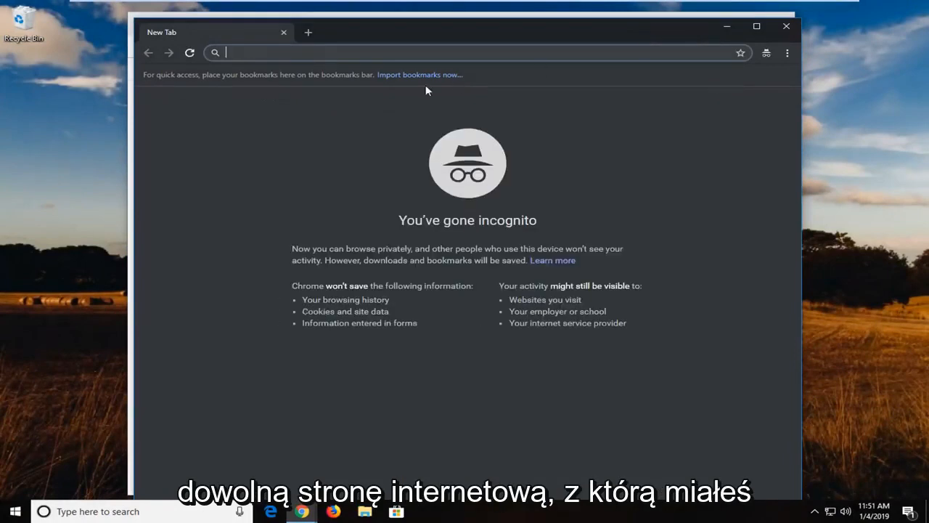
pyautogui.write('google.com')
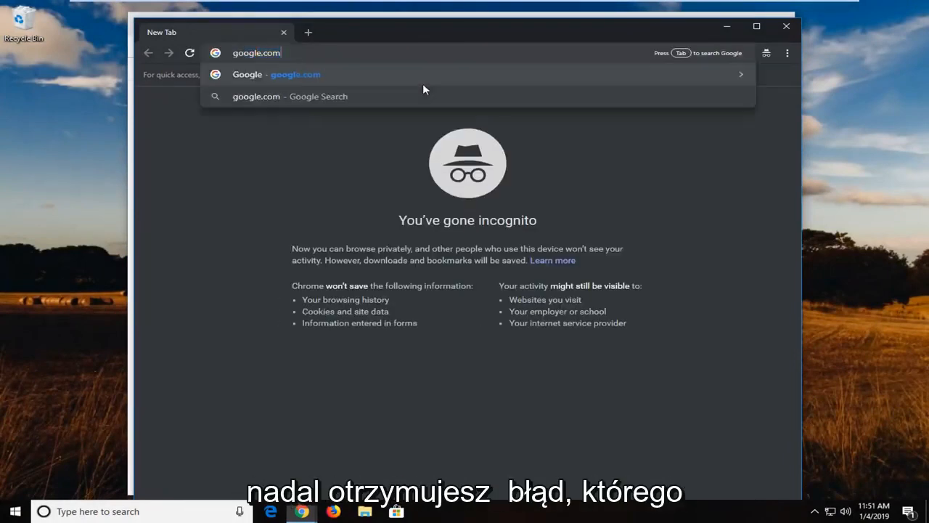
pyautogui.press('Return')
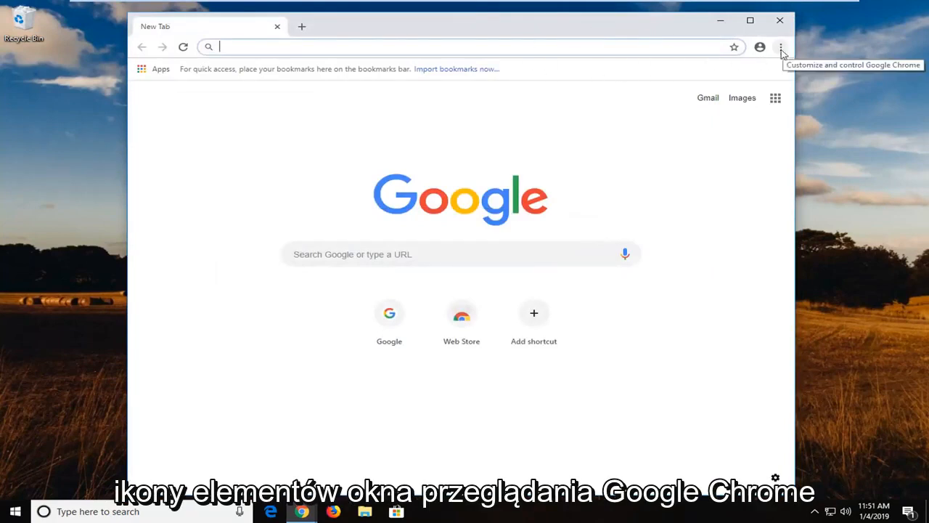
# Go to the Extensions page via the menu's More tools submenu.
pyautogui.click(781, 47)
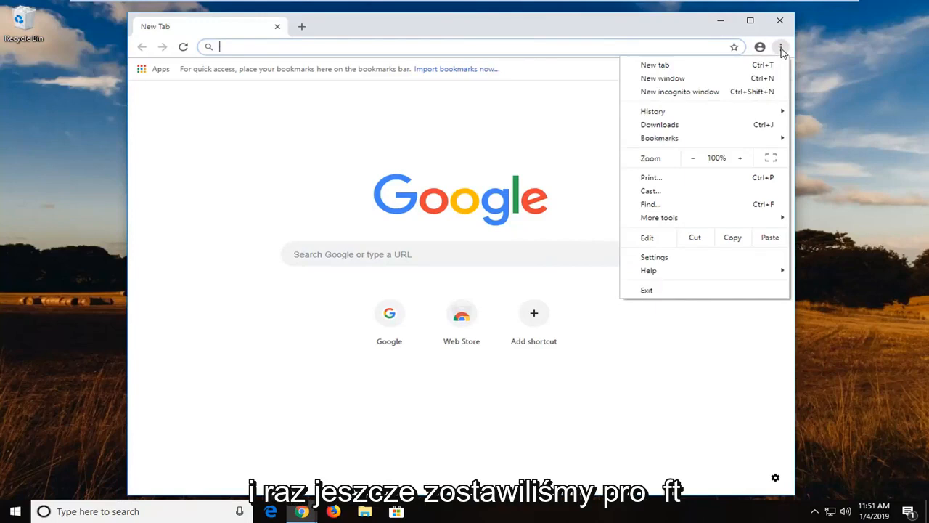
pyautogui.moveTo(769, 78)
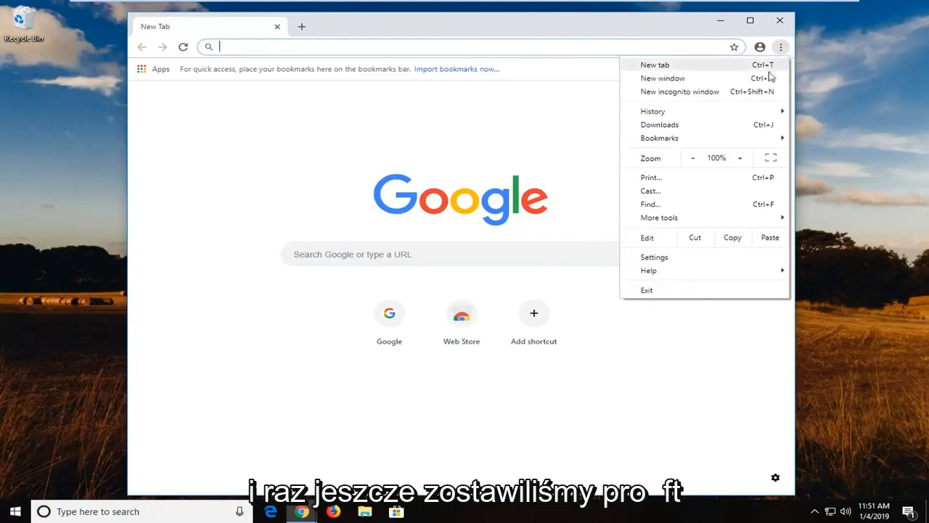
pyautogui.click(659, 218)
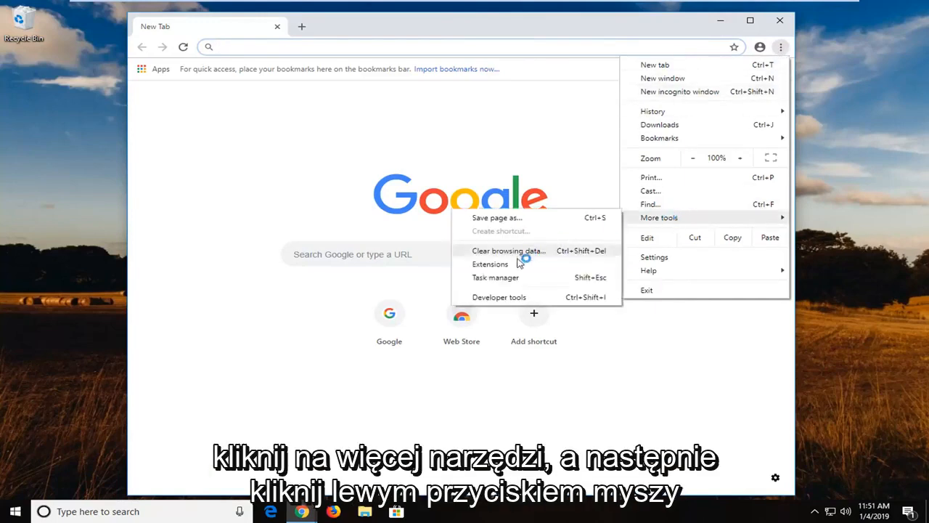
pyautogui.click(491, 265)
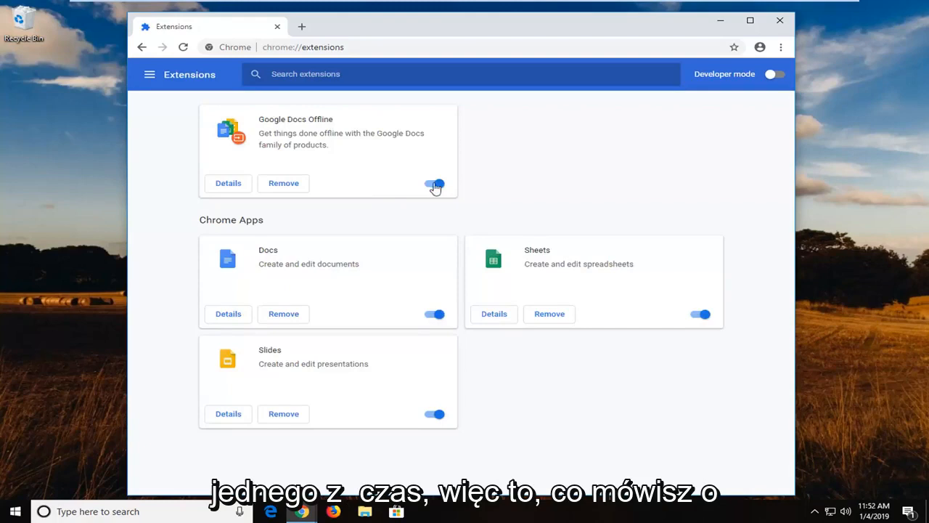
pyautogui.moveTo(433, 316)
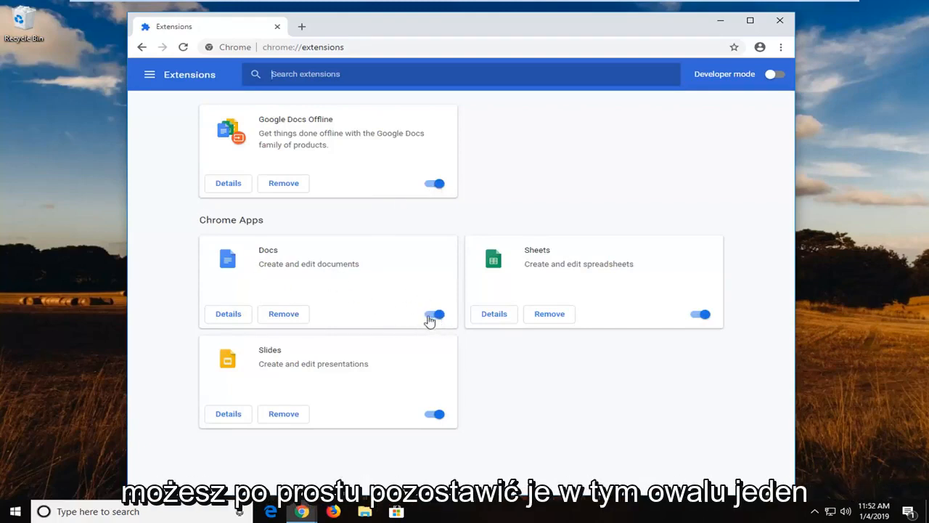
# Switch off the Docs card's toggle under Chrome Apps, leaving other extensions enabled.
pyautogui.click(434, 313)
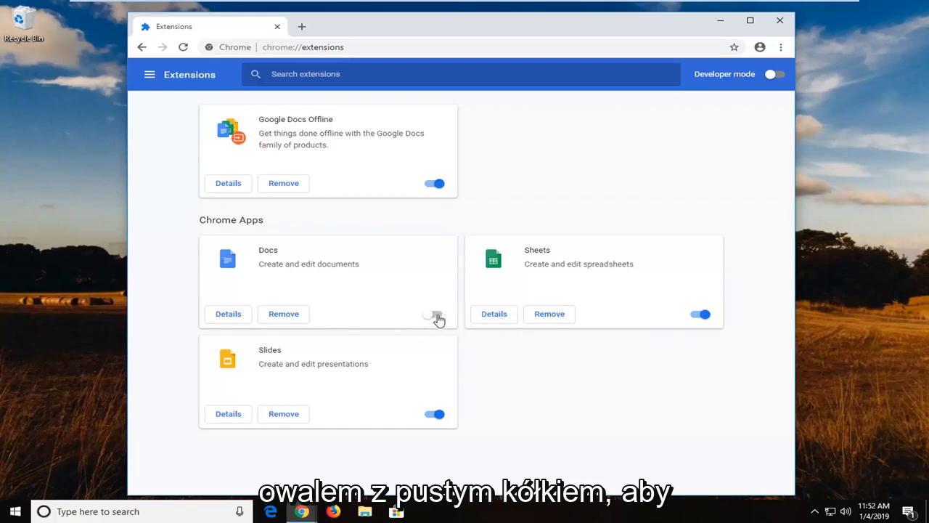
pyautogui.moveTo(433, 316)
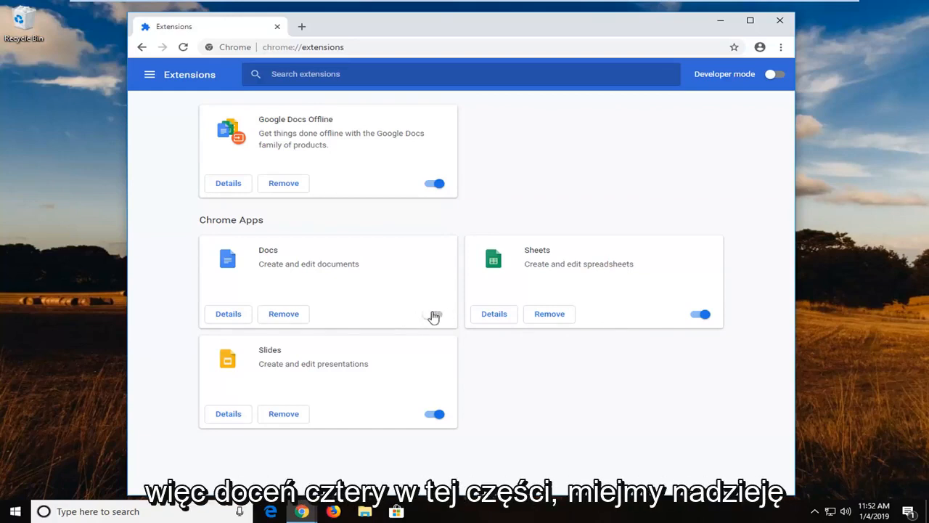
pyautogui.click(434, 314)
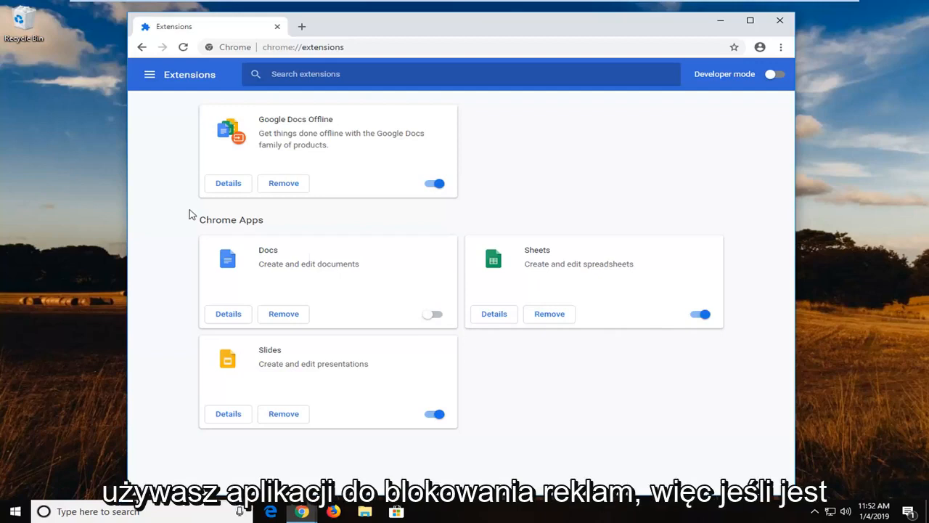
pyautogui.moveTo(238, 122)
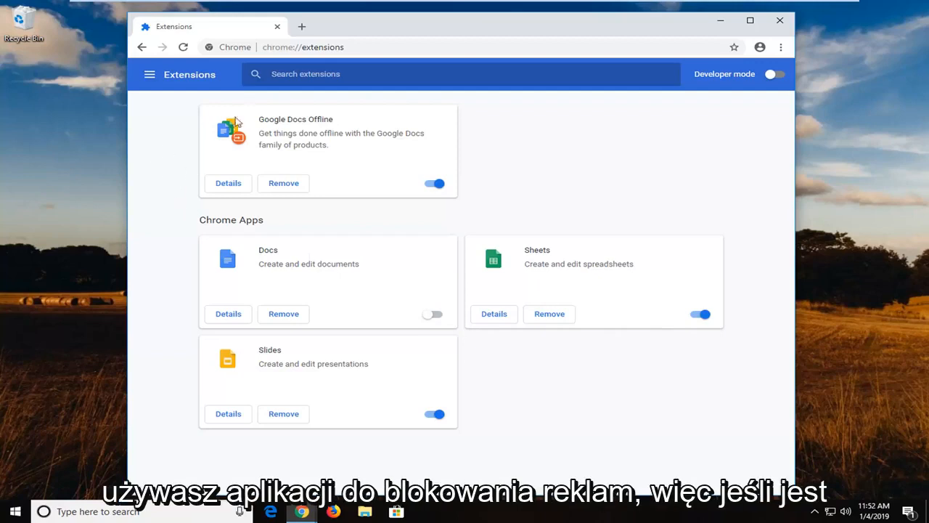
pyautogui.moveTo(764, 57)
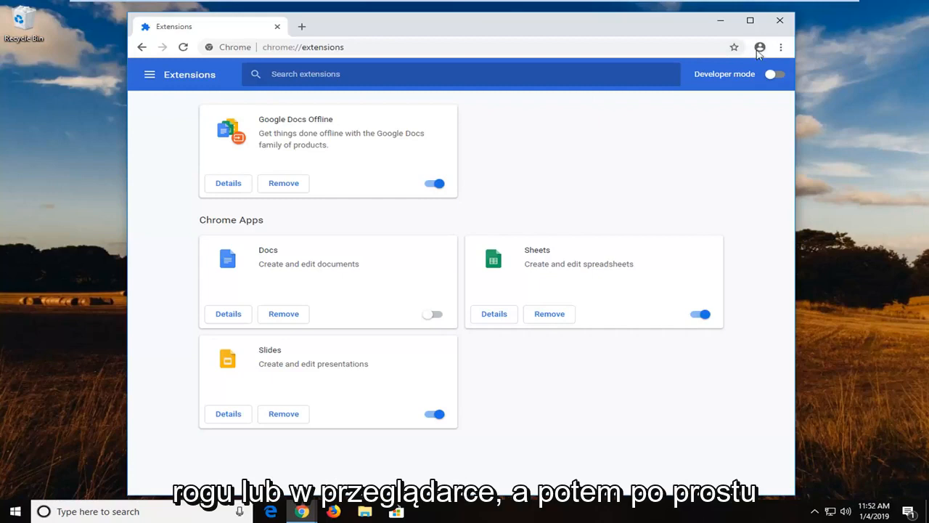
pyautogui.moveTo(771, 145)
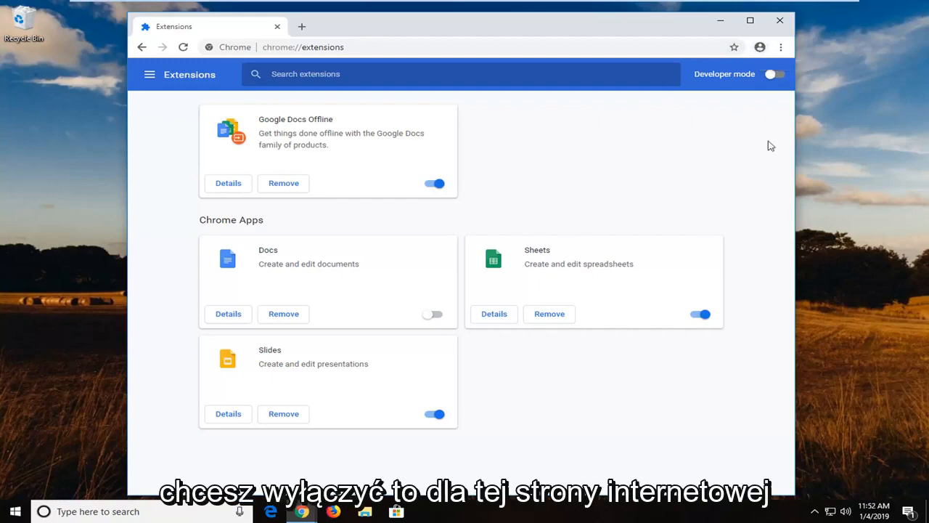
pyautogui.moveTo(921, 216)
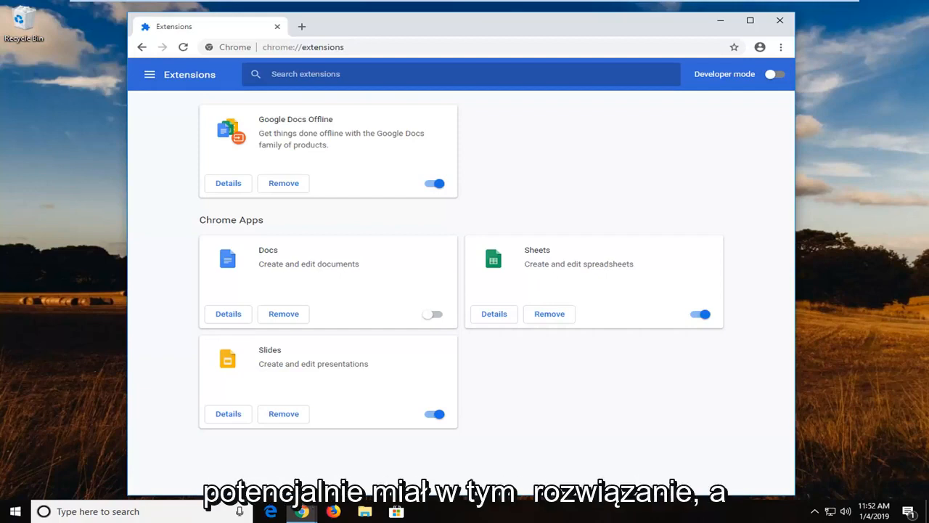
pyautogui.moveTo(581, 180)
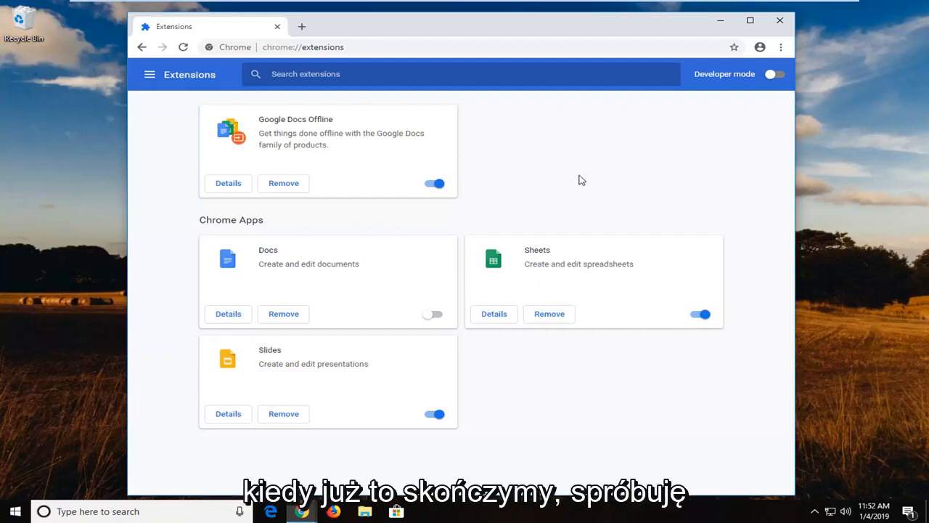
pyautogui.moveTo(472, 116)
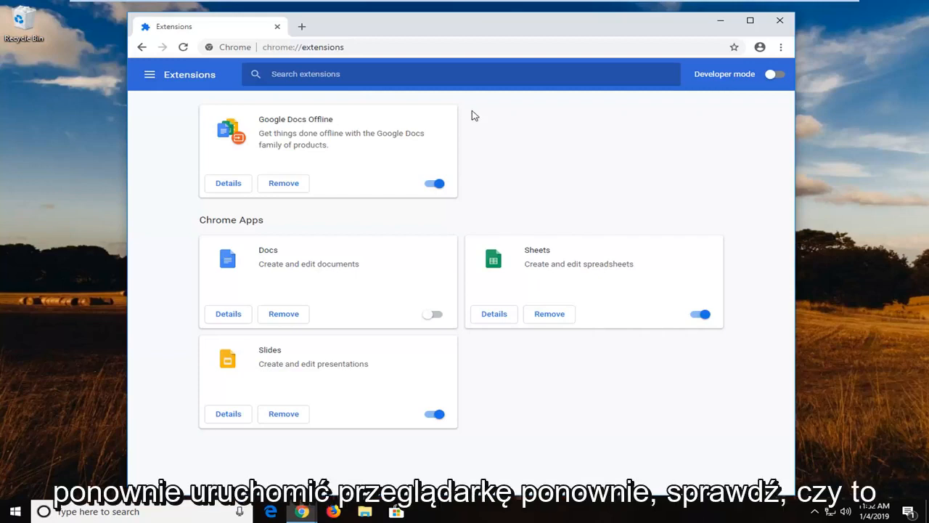
pyautogui.moveTo(546, 125)
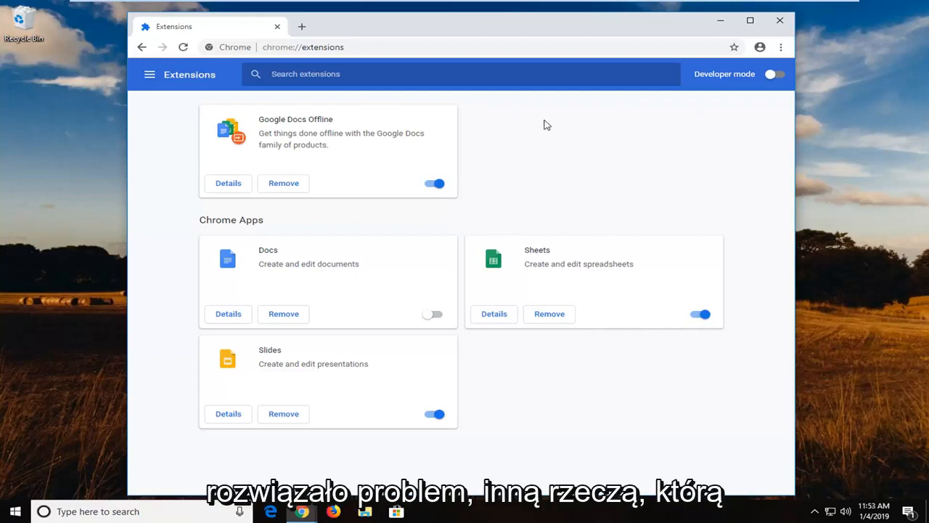
pyautogui.moveTo(537, 110)
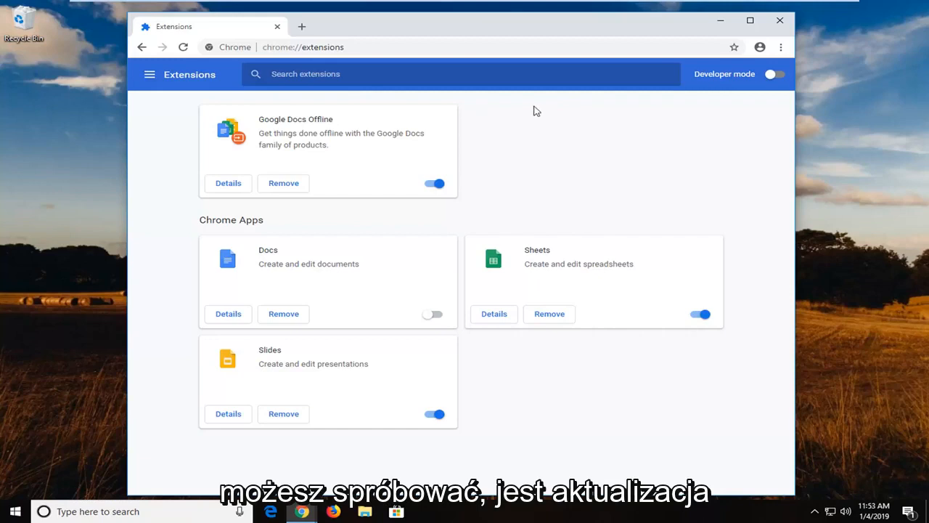
pyautogui.moveTo(630, 112)
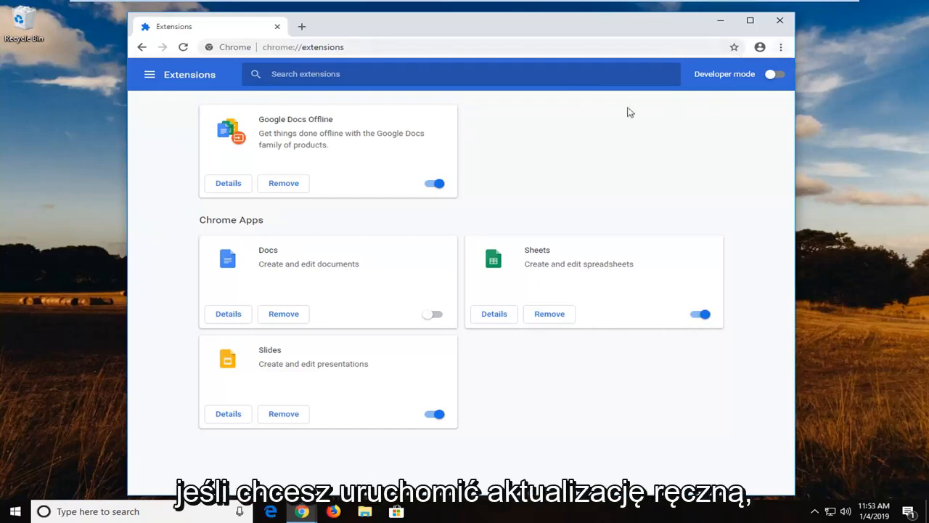
pyautogui.moveTo(736, 107)
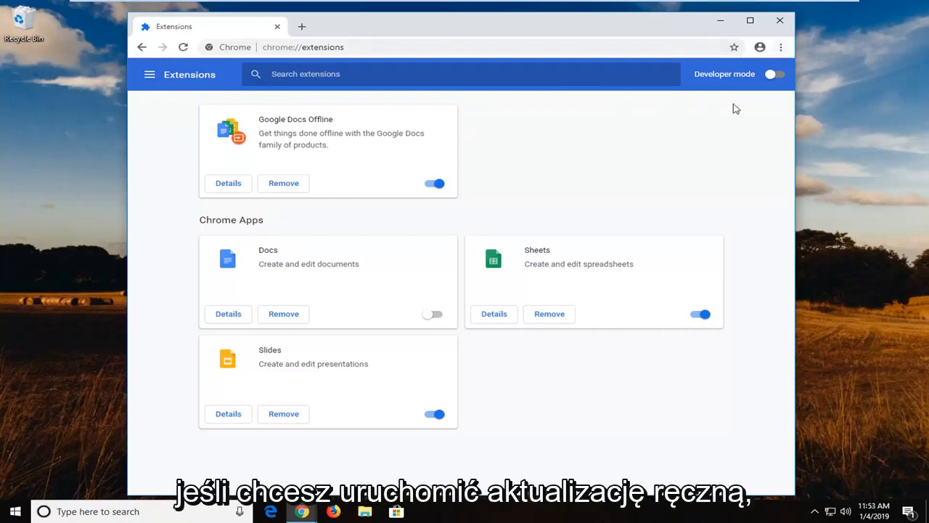
# Bring up About Google Chrome from the Help menu, showing version 71 up to date.
pyautogui.click(781, 46)
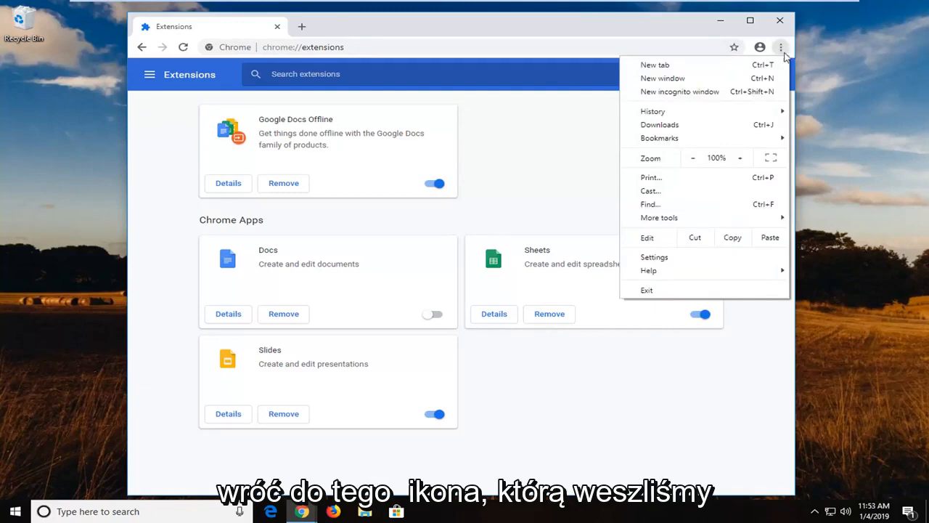
pyautogui.moveTo(647, 270)
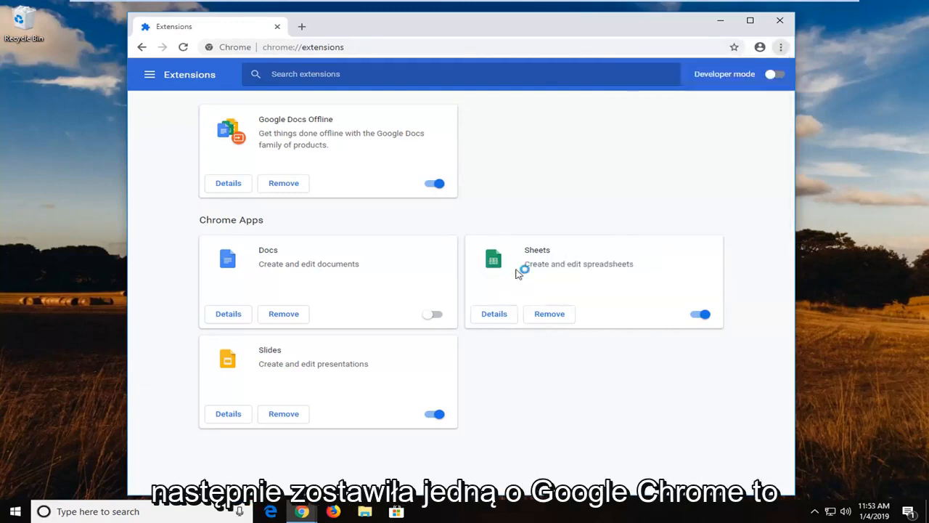
pyautogui.click(456, 27)
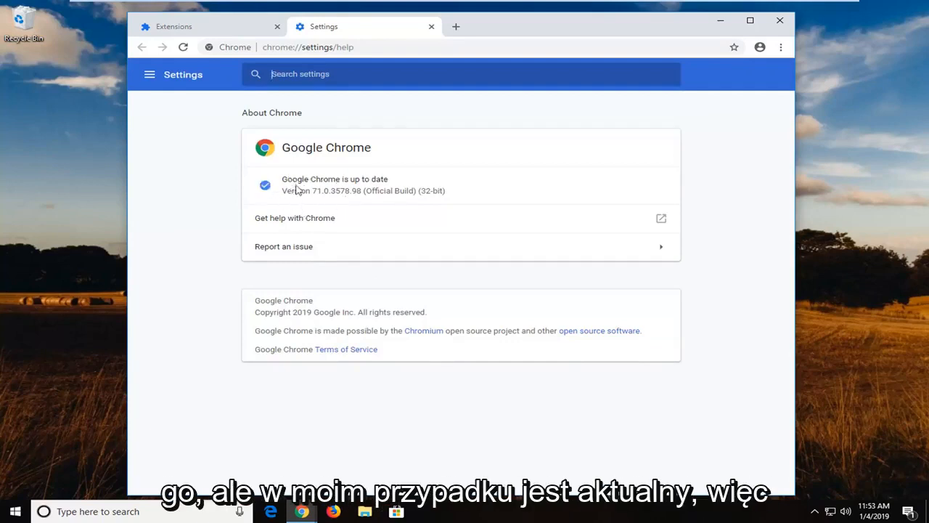
pyautogui.moveTo(276, 26)
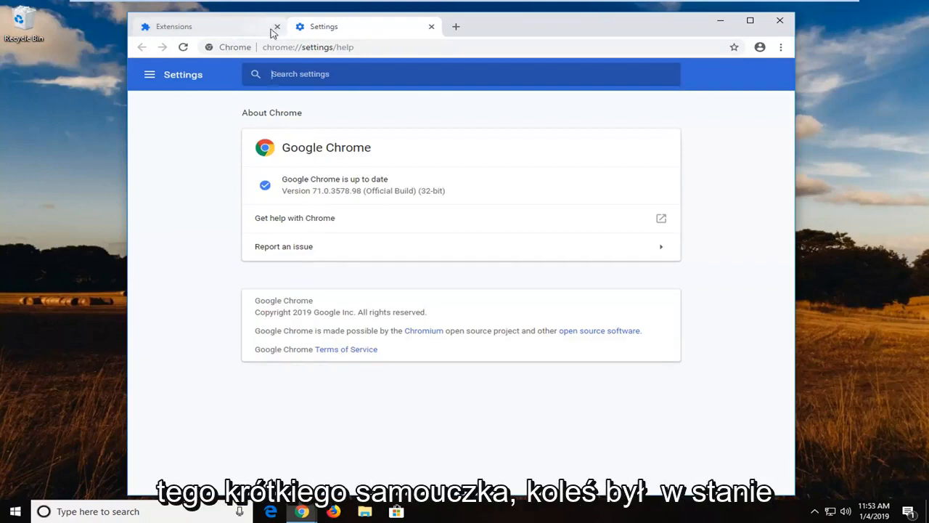
# Close the Extensions tab so only the up-to-date About Chrome page remains.
pyautogui.click(276, 27)
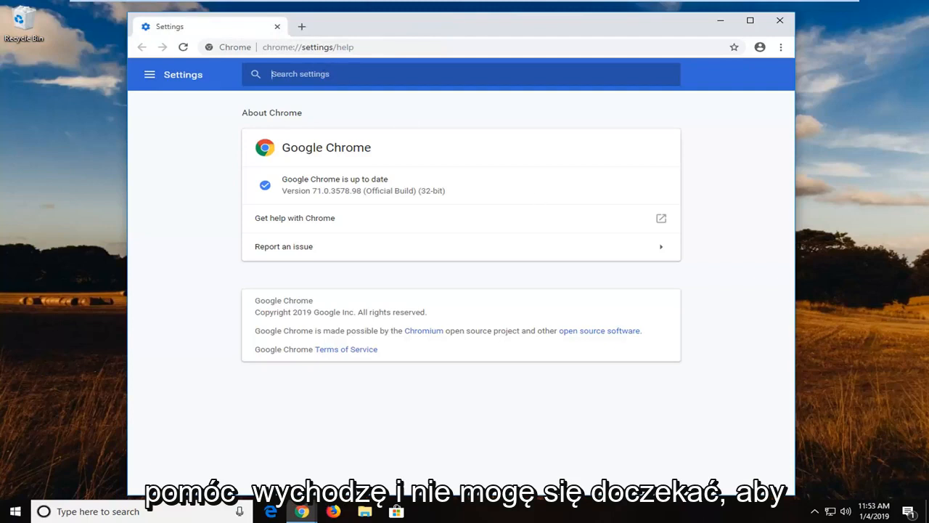